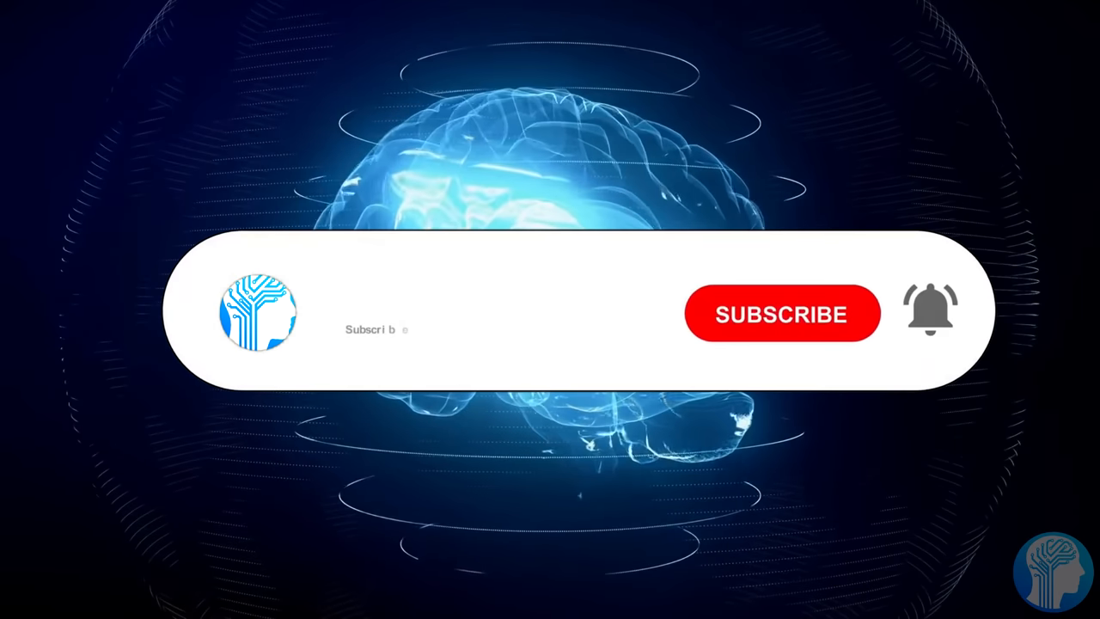
# Step: Subscribe to the AI NEWS banner and turn on the notification bell over the neuron backdrop
pyautogui.click(780, 313)
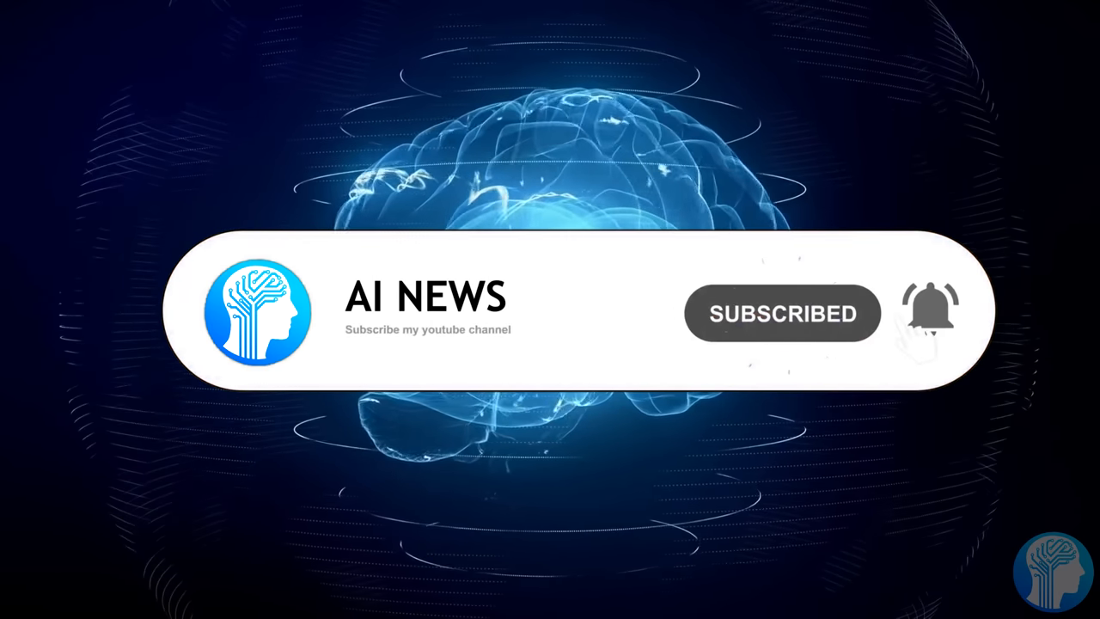
pyautogui.click(929, 313)
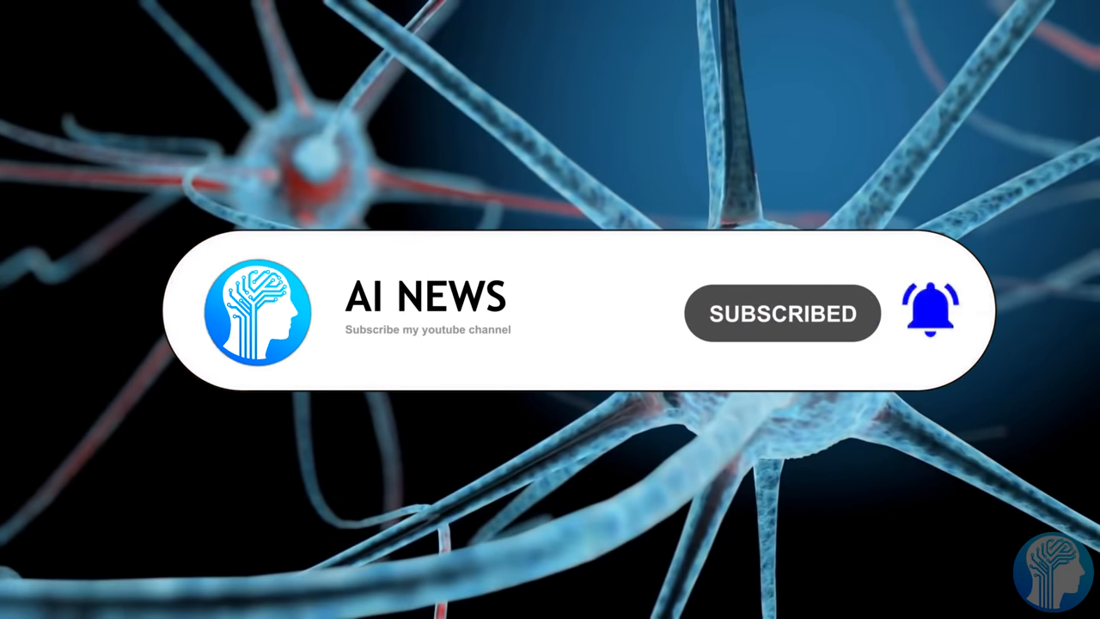